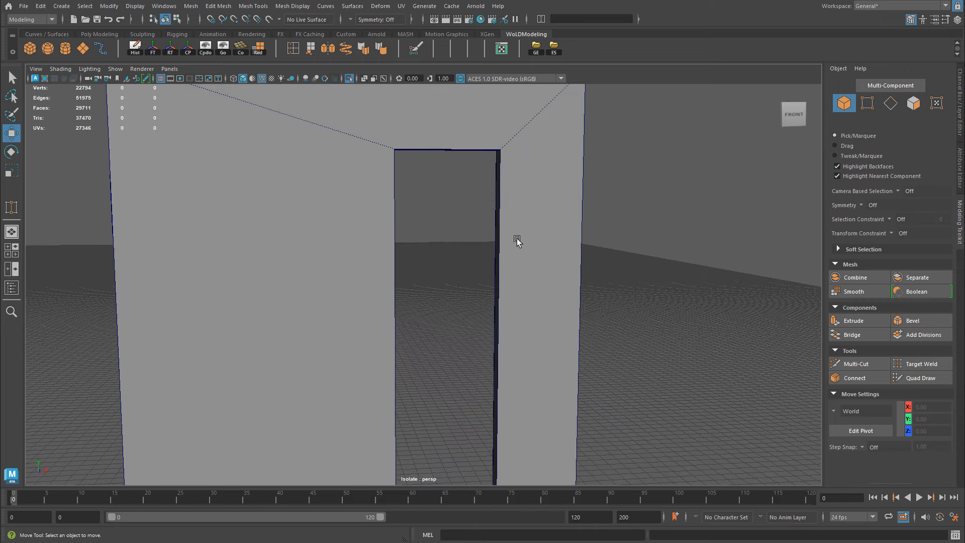
{"action": "mouse_move", "coordinate": [387, 137]}
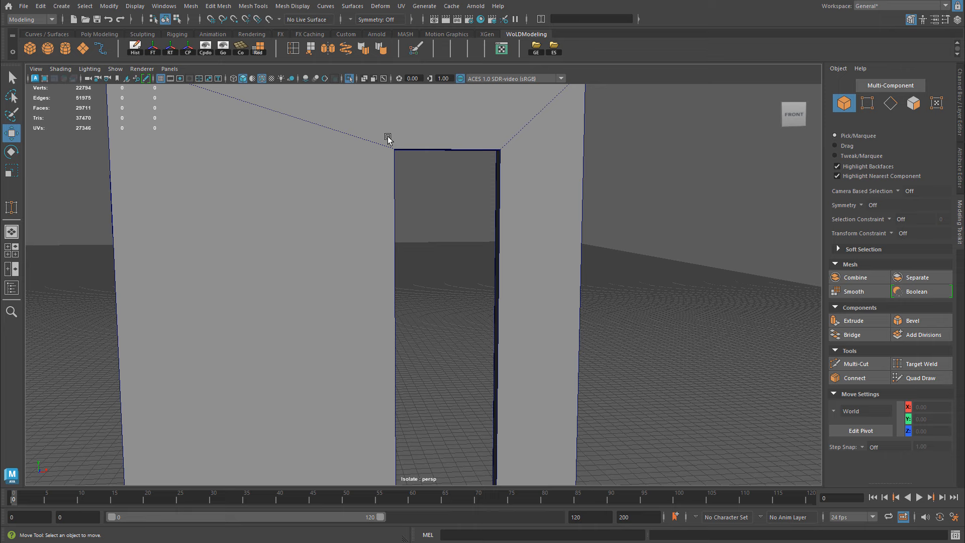
{"action": "mouse_move", "coordinate": [623, 310]}
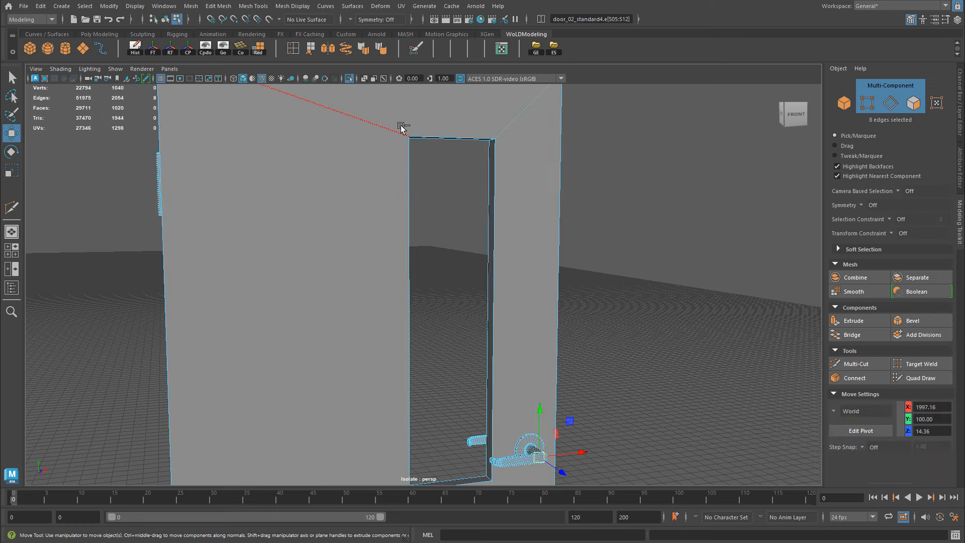
Add another corner edge to complete the door frame's eight-edge selection.
{"action": "left_click", "coordinate": [853, 362]}
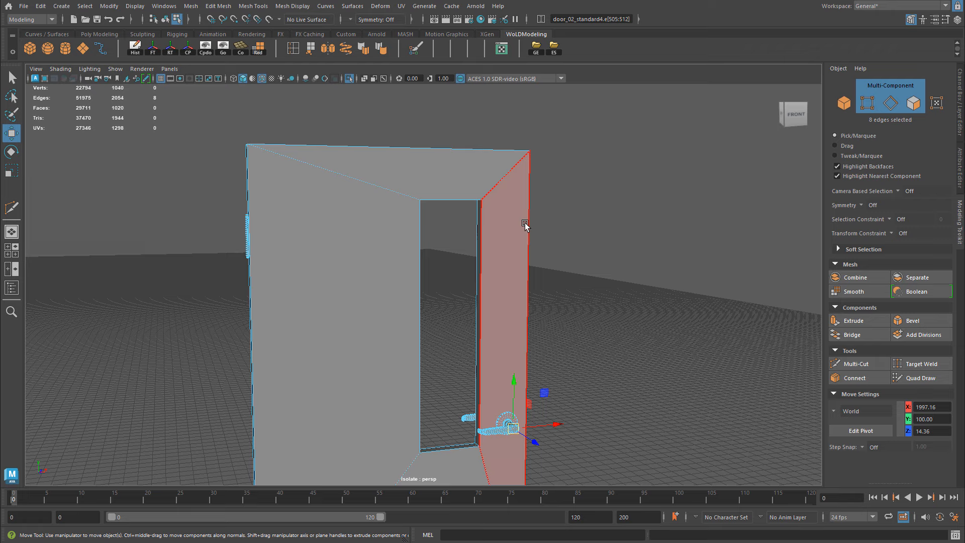
Switch to edge mode on the door's inner opening and attempt a bevel with Ctrl+B.
{"action": "right_click", "coordinate": [524, 222]}
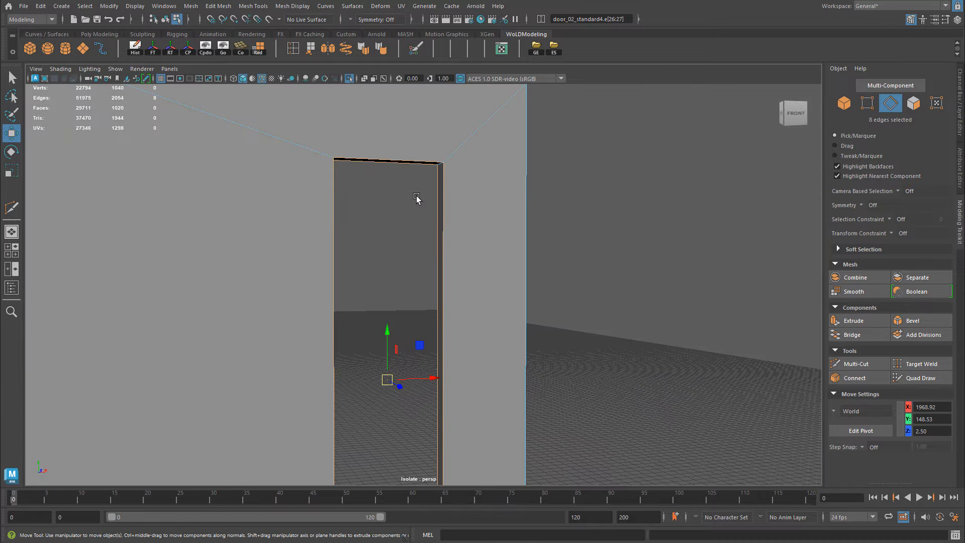
{"action": "mouse_move", "coordinate": [416, 191]}
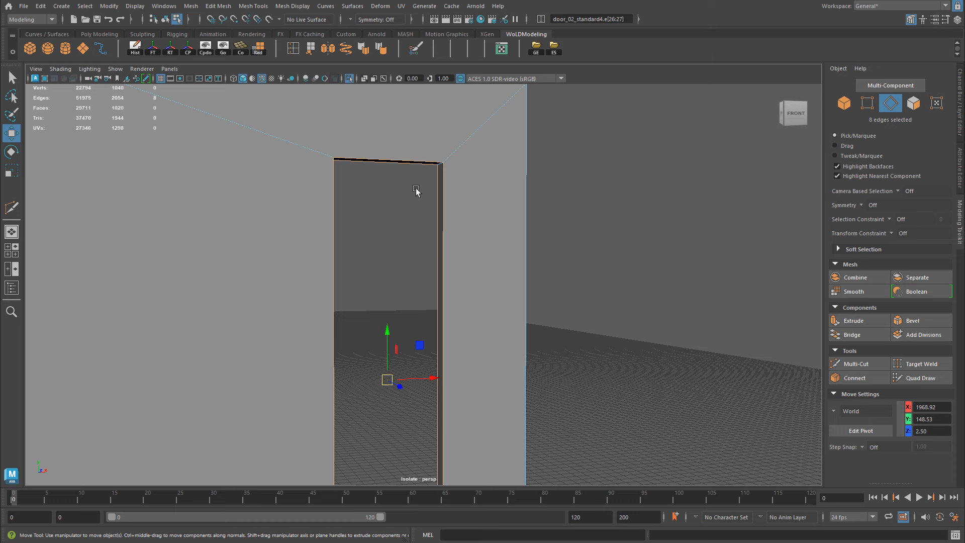
{"action": "key", "text": "ctrl+b"}
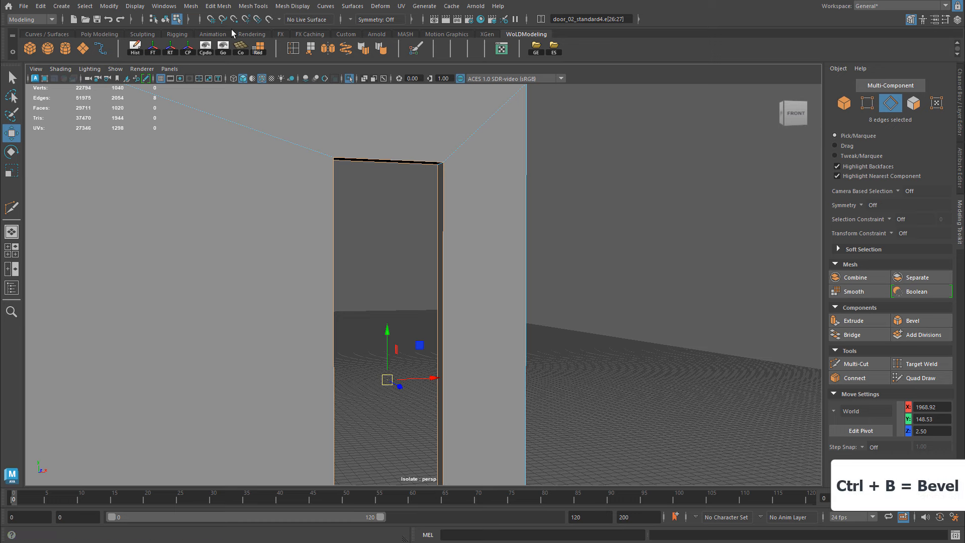
Bevel the opening edges with Chamfer off, then select the thin border faces.
{"action": "left_click", "coordinate": [217, 6]}
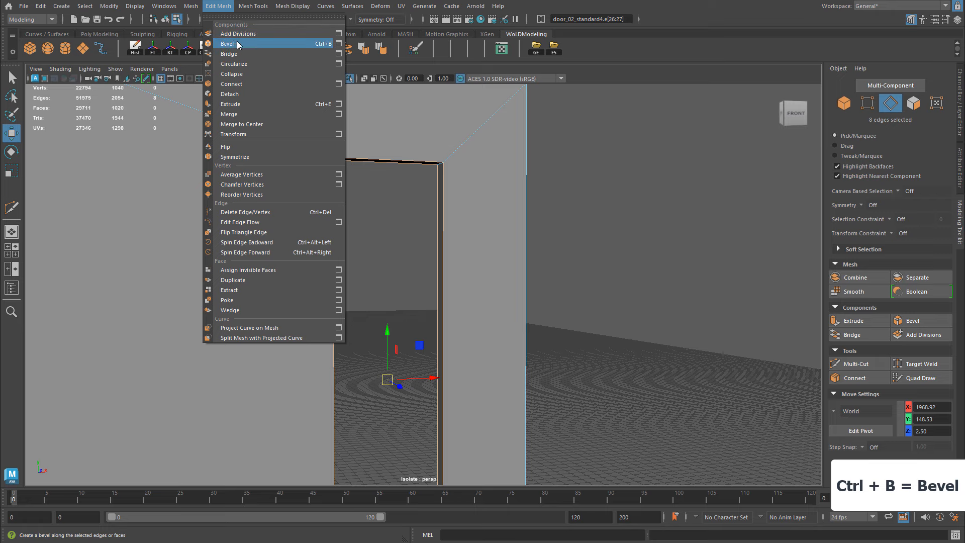
{"action": "left_click", "coordinate": [227, 44]}
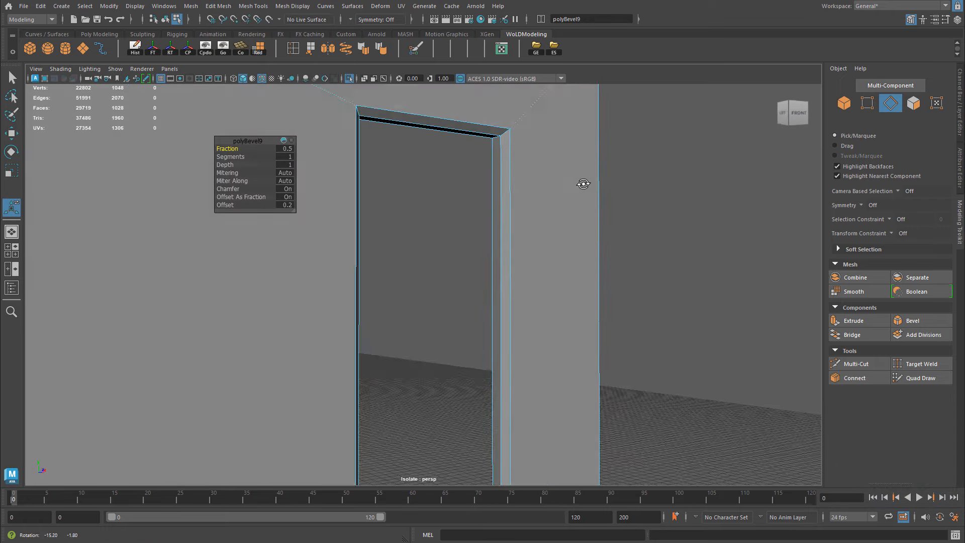
{"action": "left_click_drag", "start_coordinate": [582, 184], "coordinate": [554, 200]}
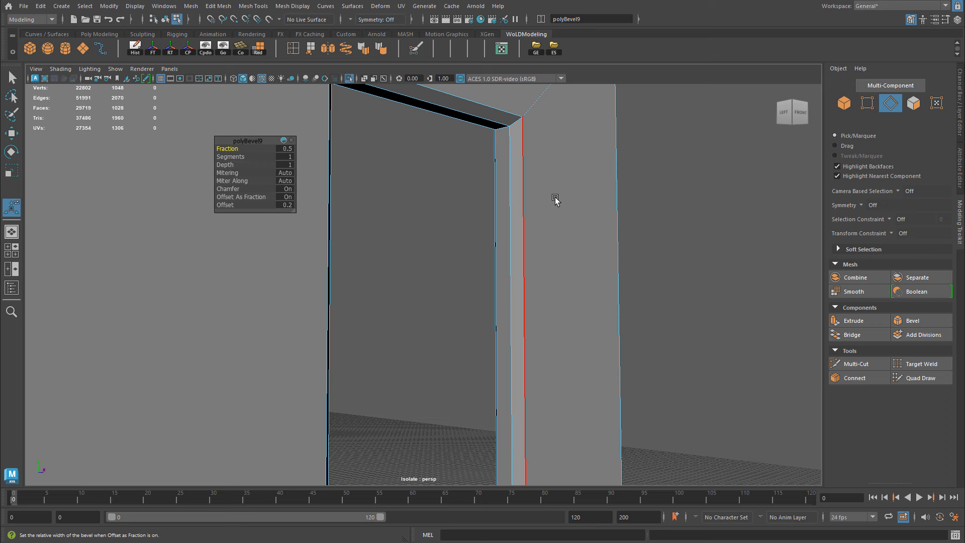
{"action": "mouse_move", "coordinate": [521, 131]}
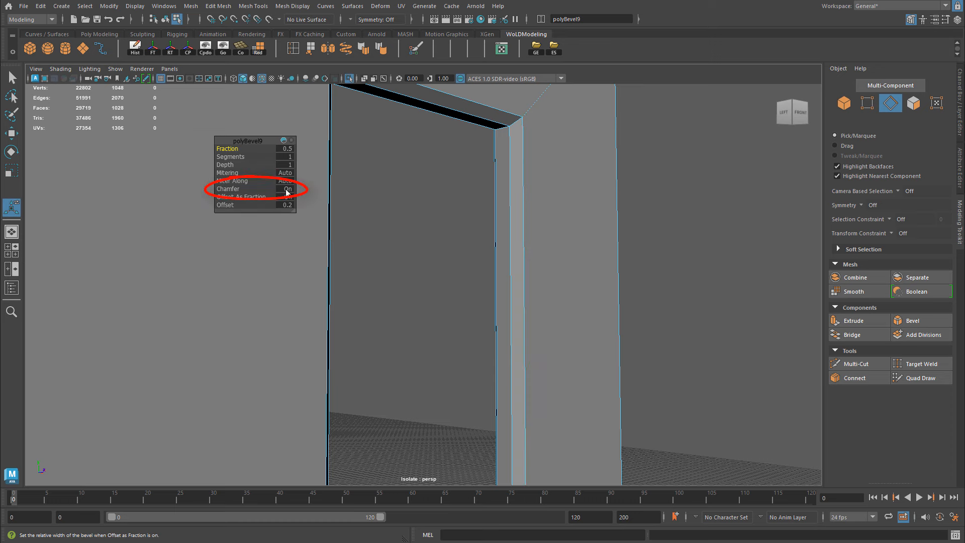
{"action": "left_click", "coordinate": [285, 189]}
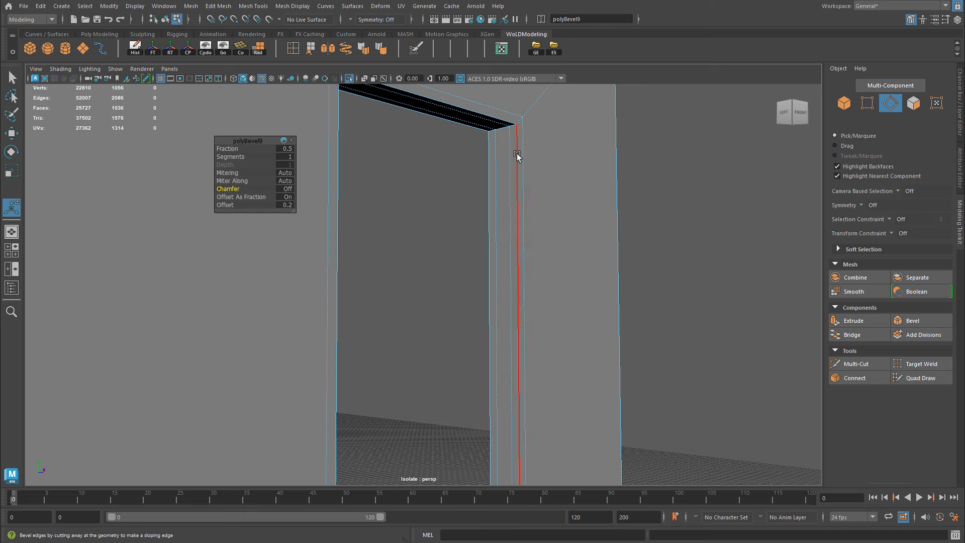
{"action": "mouse_move", "coordinate": [519, 135]}
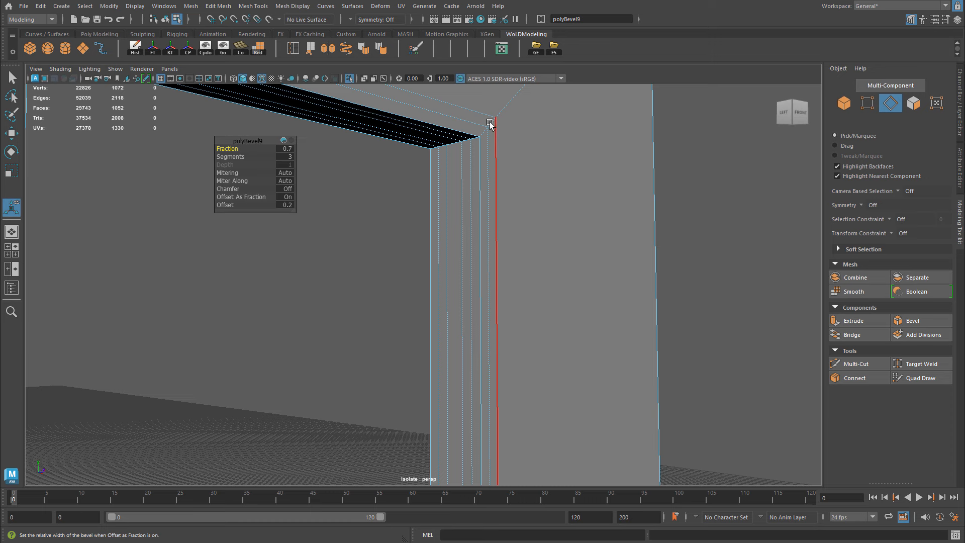
{"action": "left_click", "coordinate": [283, 156]}
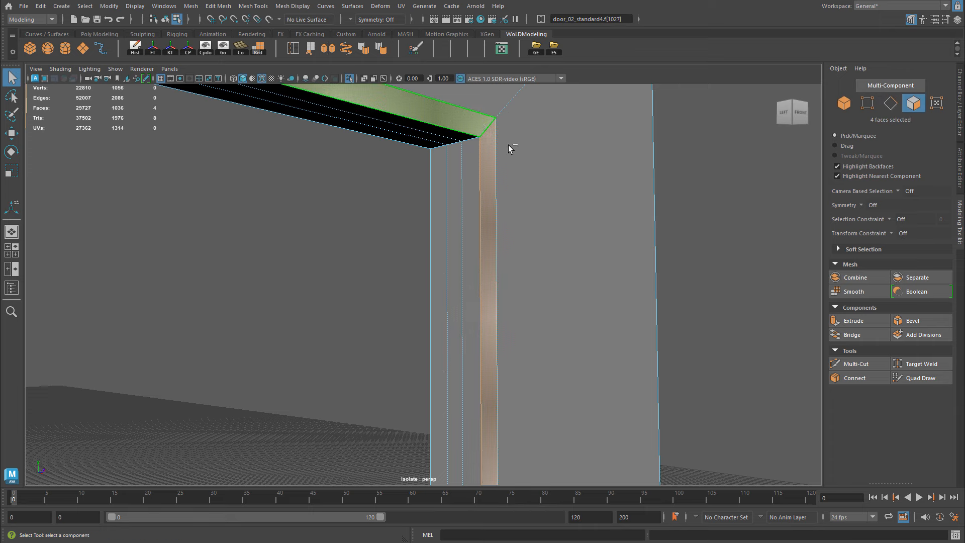
Extrude the border faces outward to about 1.2 thickness, then enter edge mode.
{"action": "left_click", "coordinate": [833, 320]}
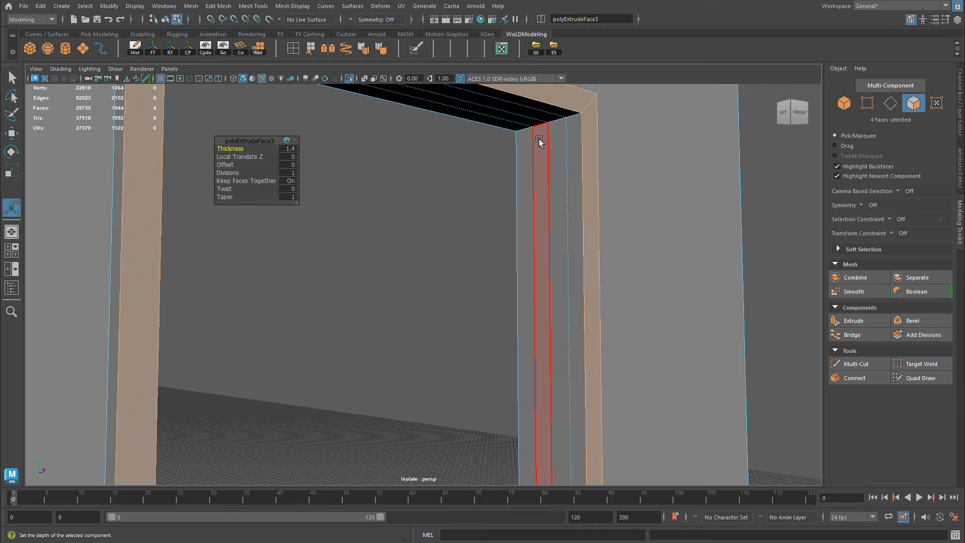
{"action": "mouse_move", "coordinate": [539, 142]}
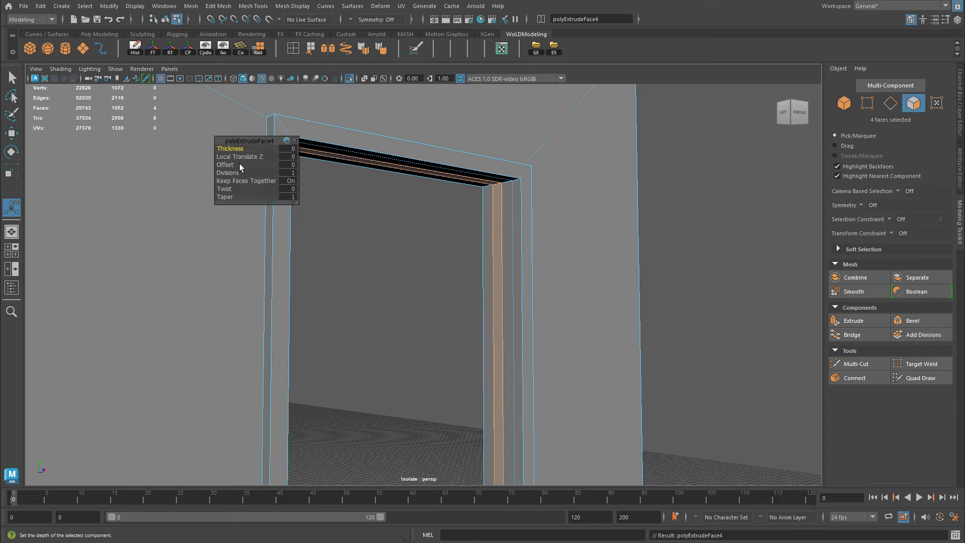
{"action": "left_click_drag", "start_coordinate": [246, 148], "coordinate": [265, 148]}
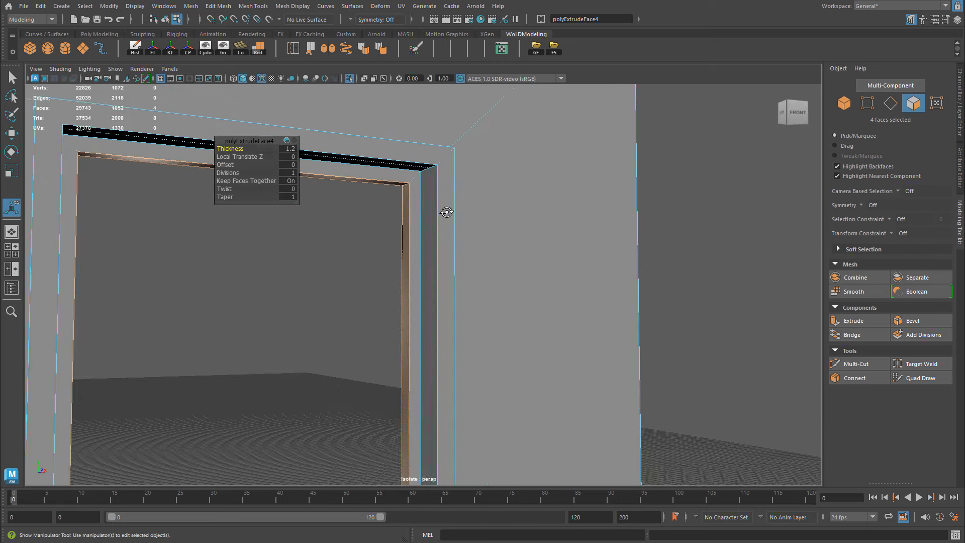
{"action": "right_click", "coordinate": [550, 187]}
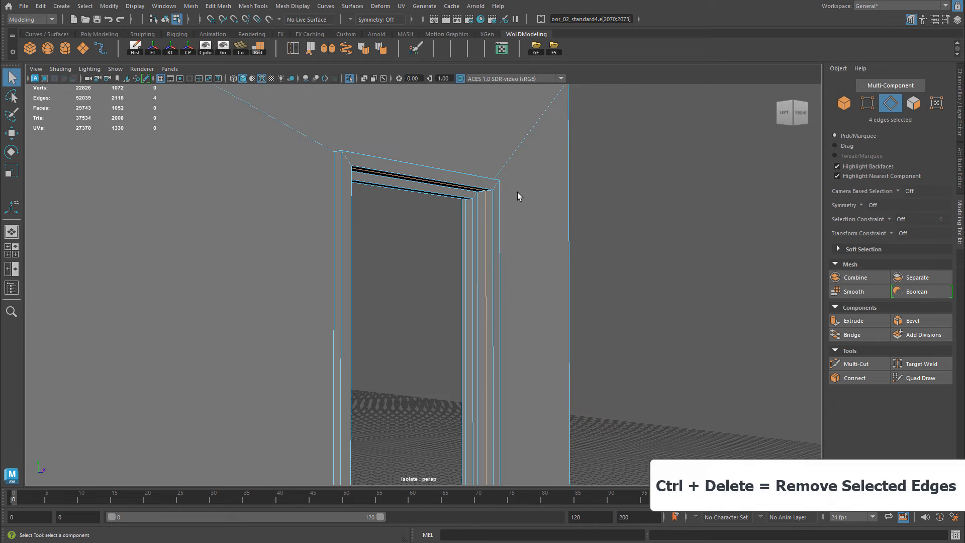
Remove the four selected leftover door frame edges with Ctrl+Delete.
{"action": "key", "text": "ctrl+Delete"}
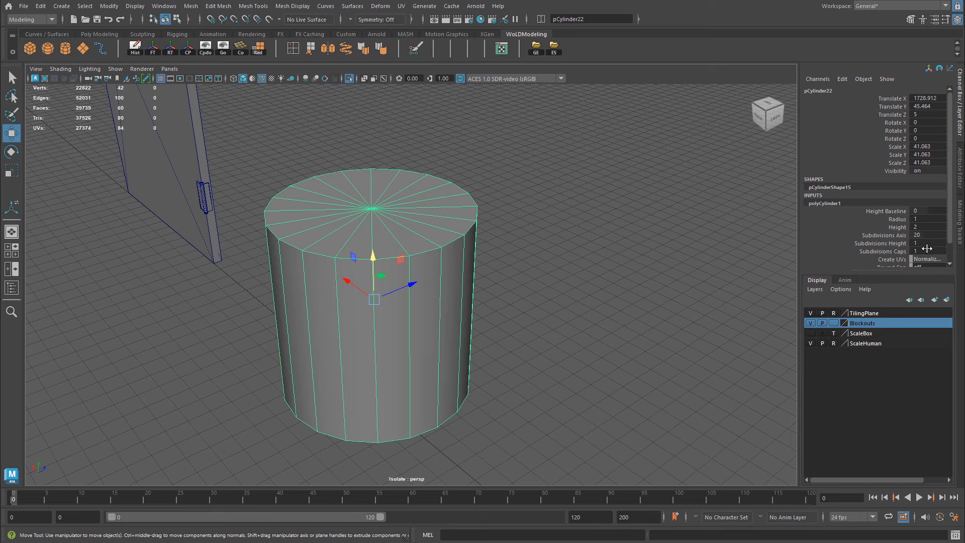
Enter 2 for the cylinder's cap subdivisions.
{"action": "type", "text": "2"}
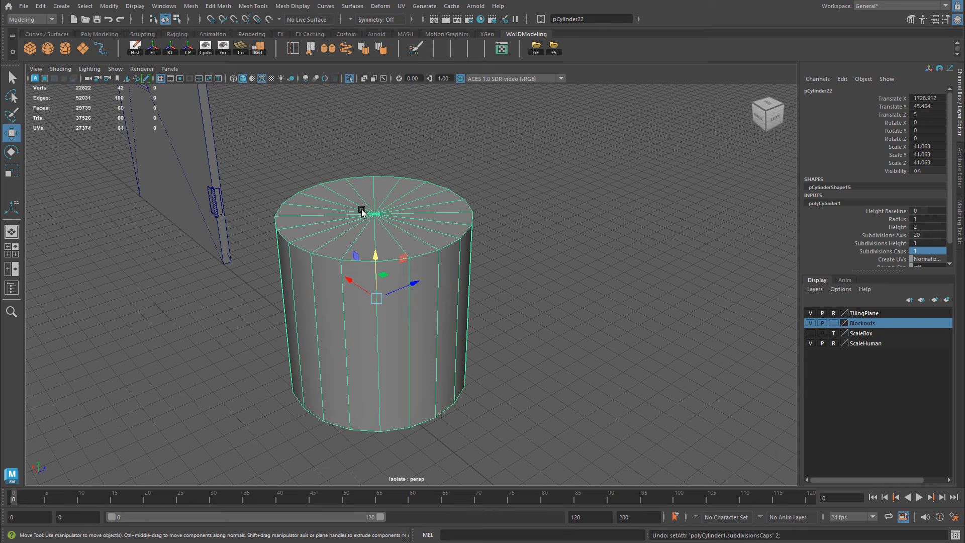
{"action": "mouse_move", "coordinate": [417, 197]}
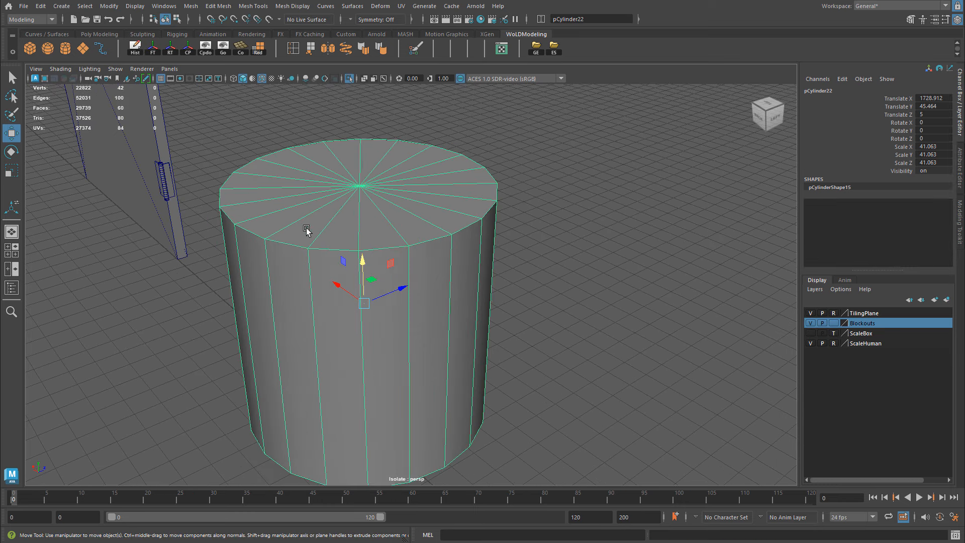
{"action": "mouse_move", "coordinate": [904, 229]}
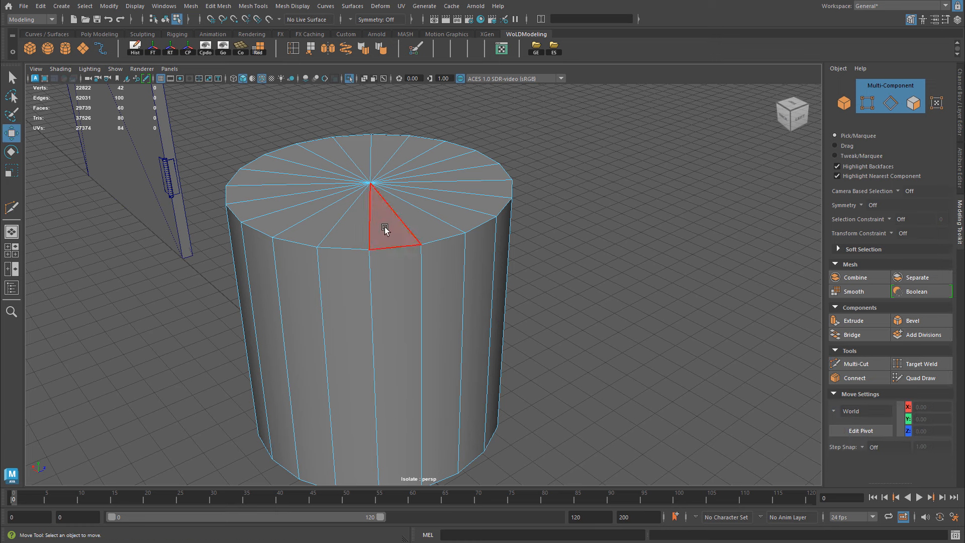
Bevel the cylinder's top rim loop with Chamfer off and select the new inner loop.
{"action": "left_click", "coordinate": [391, 247]}
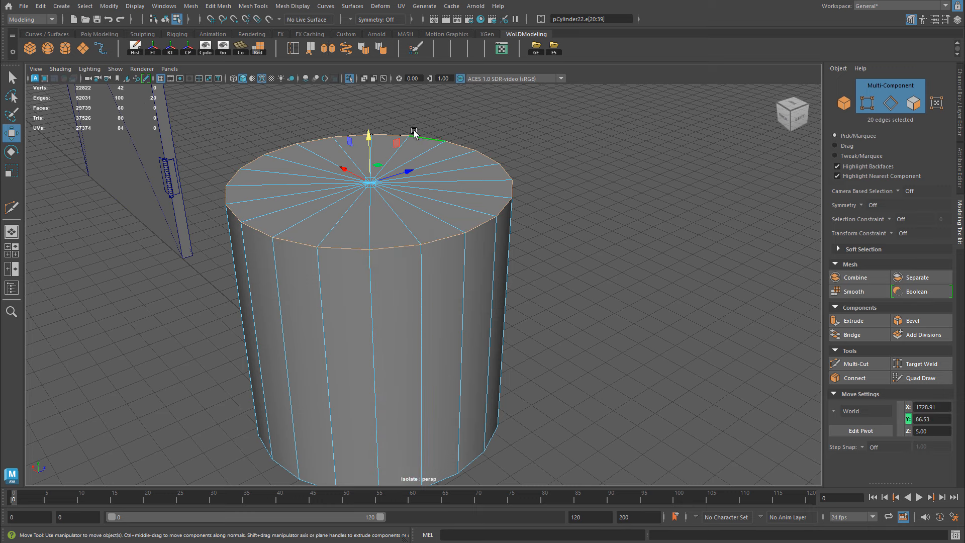
{"action": "mouse_move", "coordinate": [615, 261]}
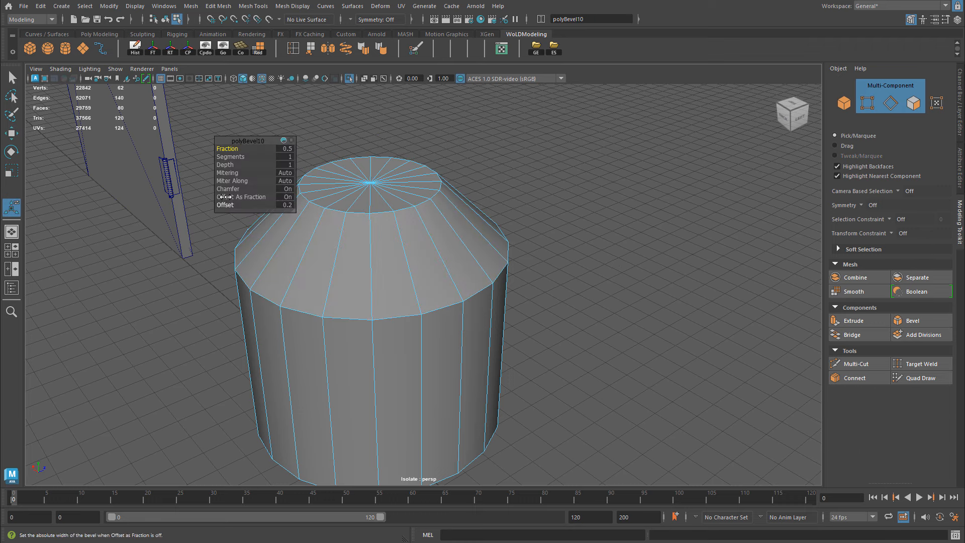
{"action": "left_click", "coordinate": [286, 188]}
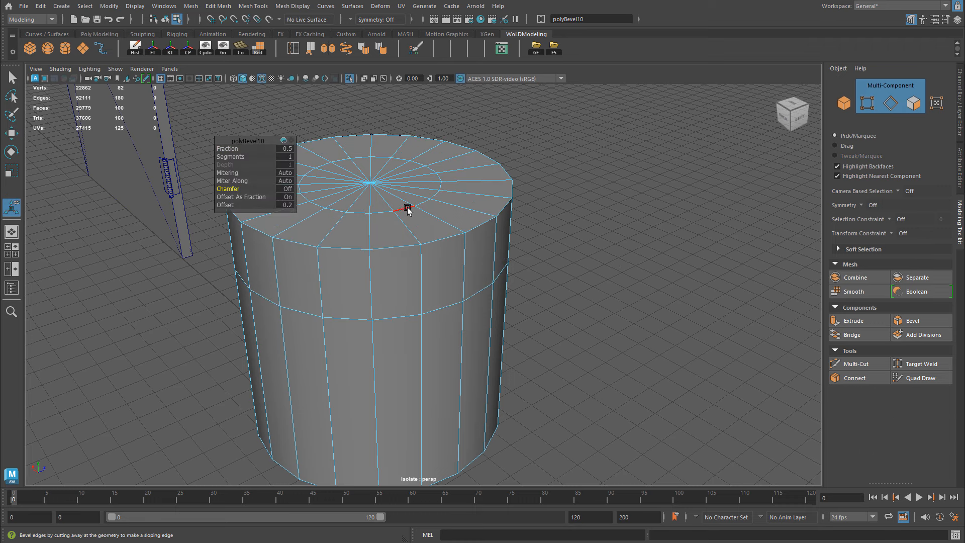
{"action": "left_click", "coordinate": [445, 307]}
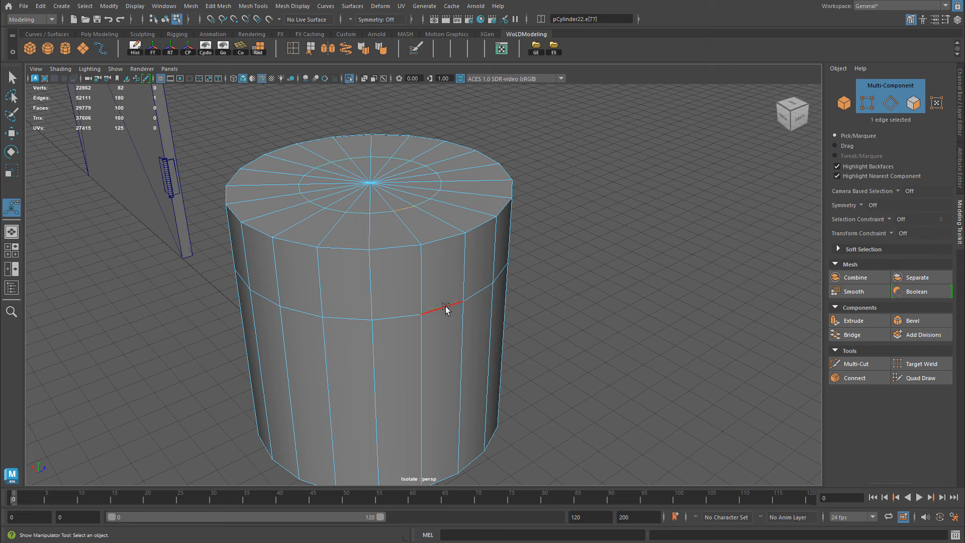
{"action": "double_click", "coordinate": [445, 307]}
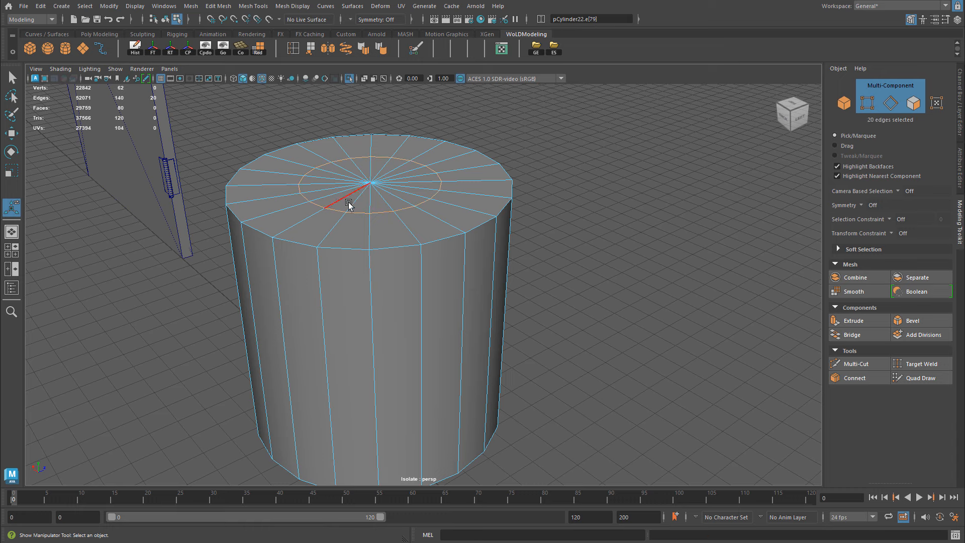
Select the inner ring of faces on the cylinder's top.
{"action": "left_click", "coordinate": [11, 170]}
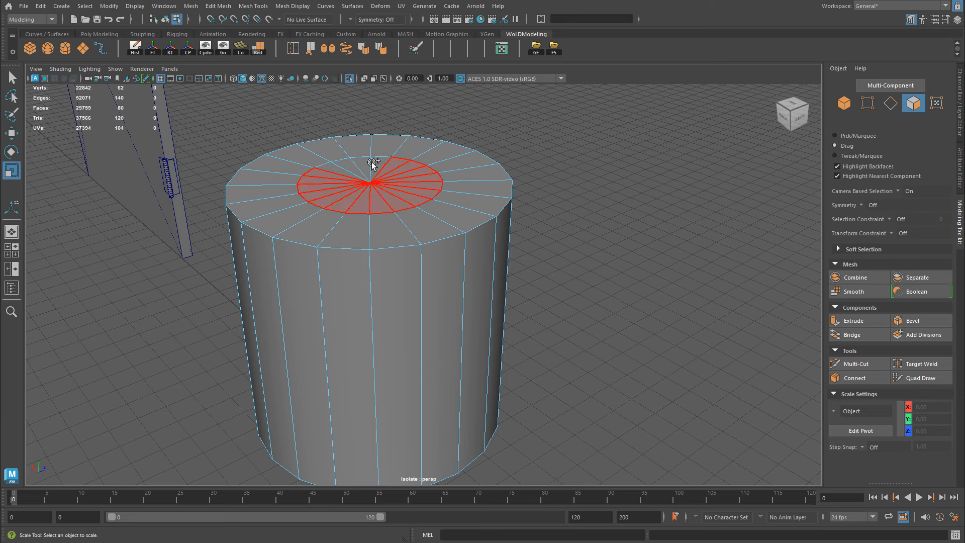
{"action": "left_click", "coordinate": [314, 157]}
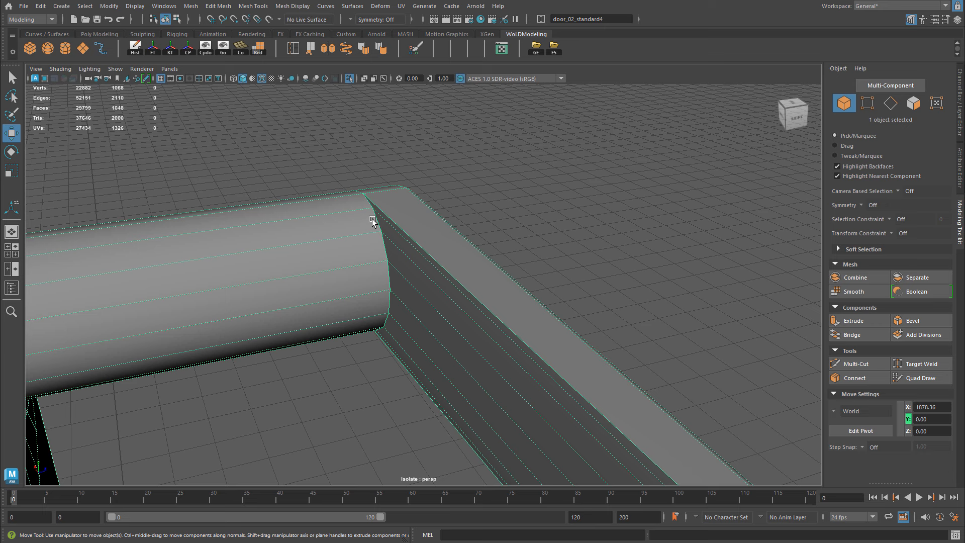
{"action": "mouse_move", "coordinate": [512, 290]}
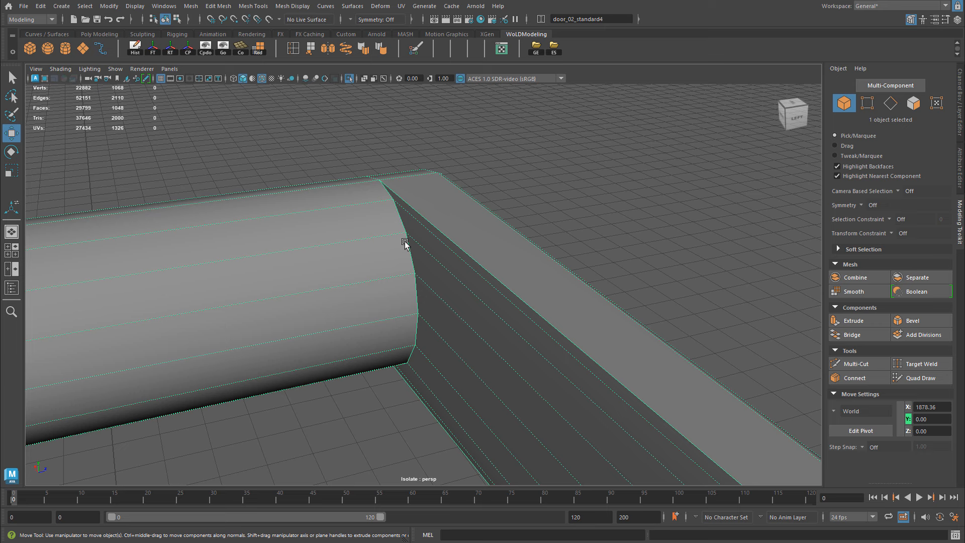
{"action": "mouse_move", "coordinate": [398, 249]}
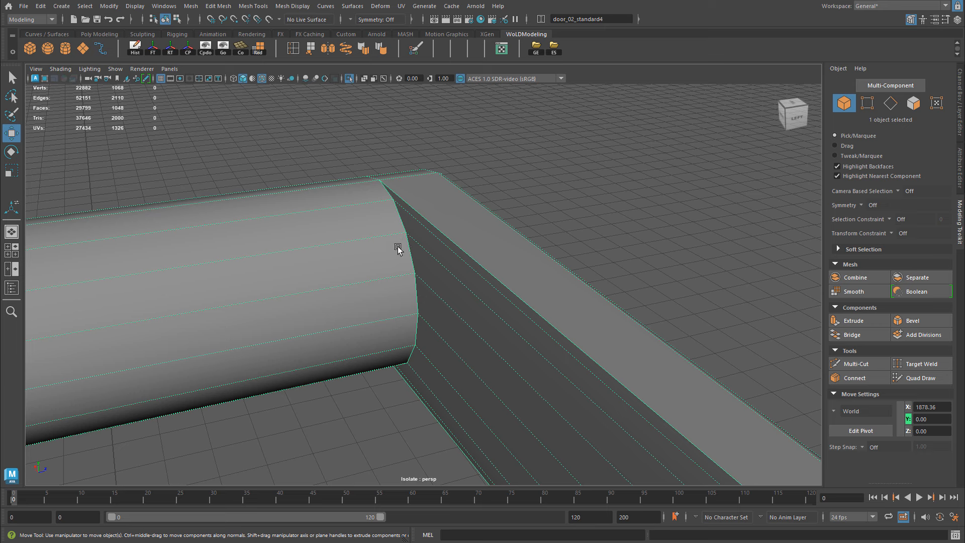
{"action": "mouse_move", "coordinate": [412, 277]}
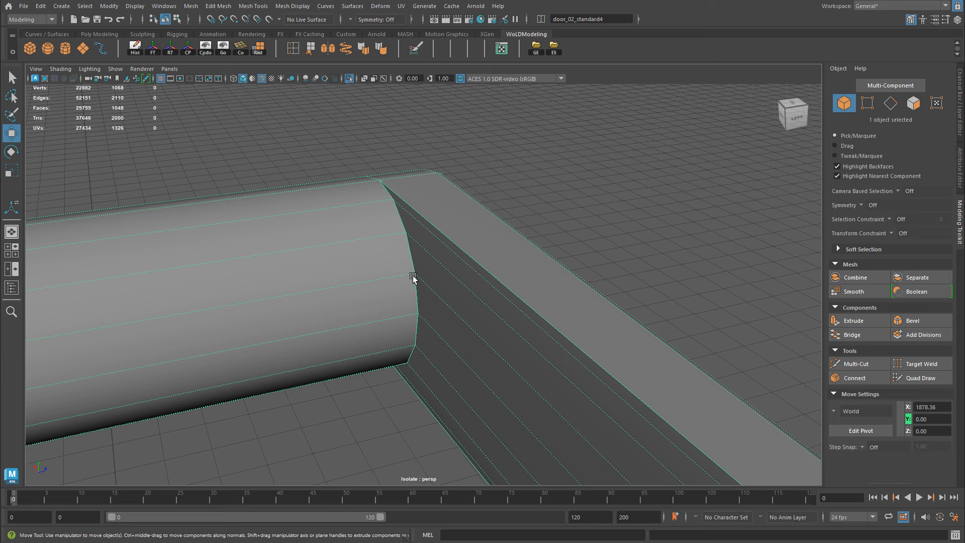
Try Multi-Cut on the door section and orbit around its curved border.
{"action": "left_click", "coordinate": [857, 364]}
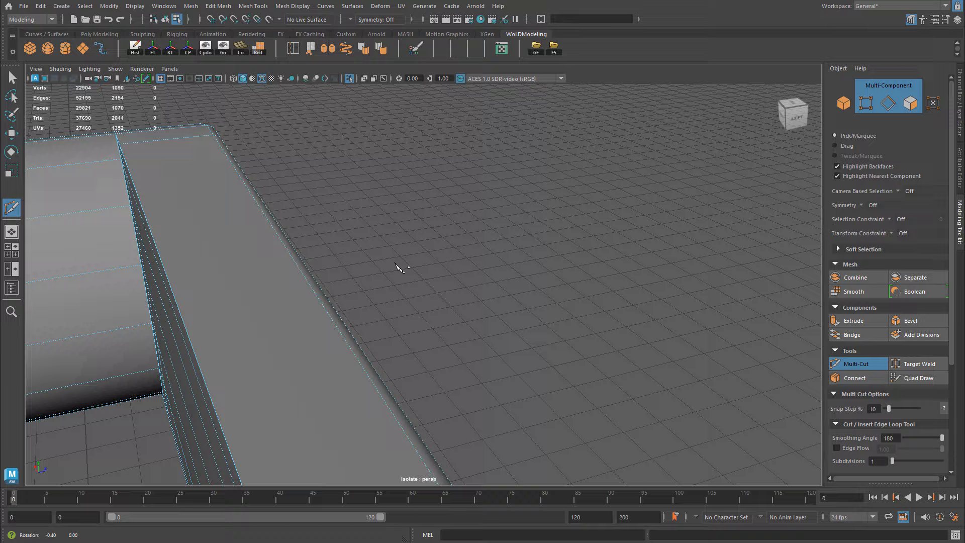
{"action": "left_click_drag", "start_coordinate": [400, 267], "coordinate": [440, 260]}
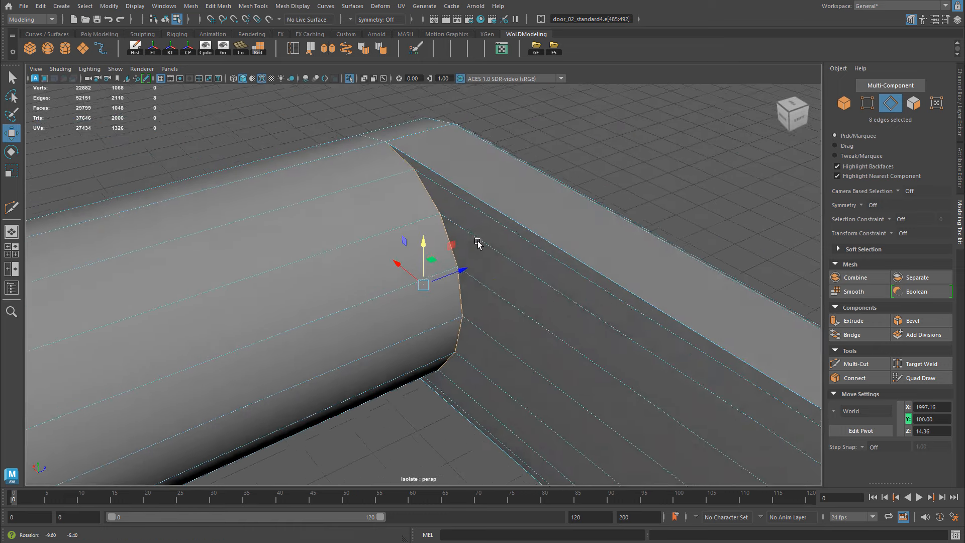
Bevel the curved border edge loop and orbit to inspect the result.
{"action": "left_click", "coordinate": [912, 320]}
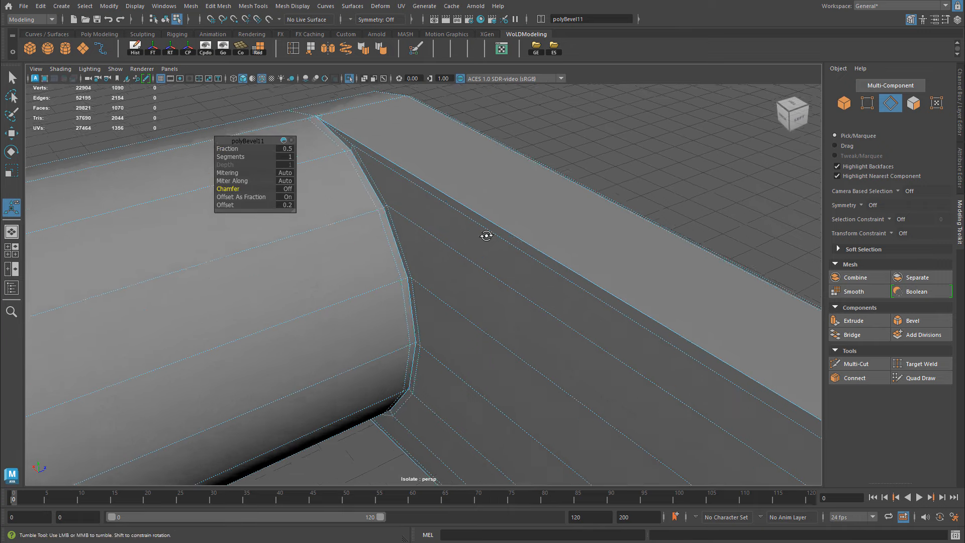
{"action": "left_click_drag", "start_coordinate": [486, 235], "coordinate": [344, 147]}
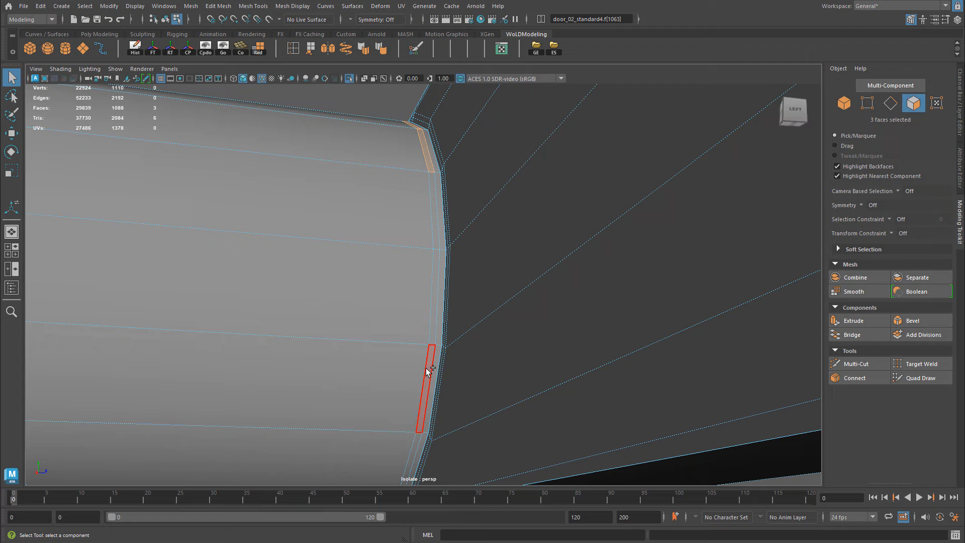
Add the remaining border strip faces to the selection, then activate Target Weld at the frame corner.
{"action": "left_click", "coordinate": [850, 320]}
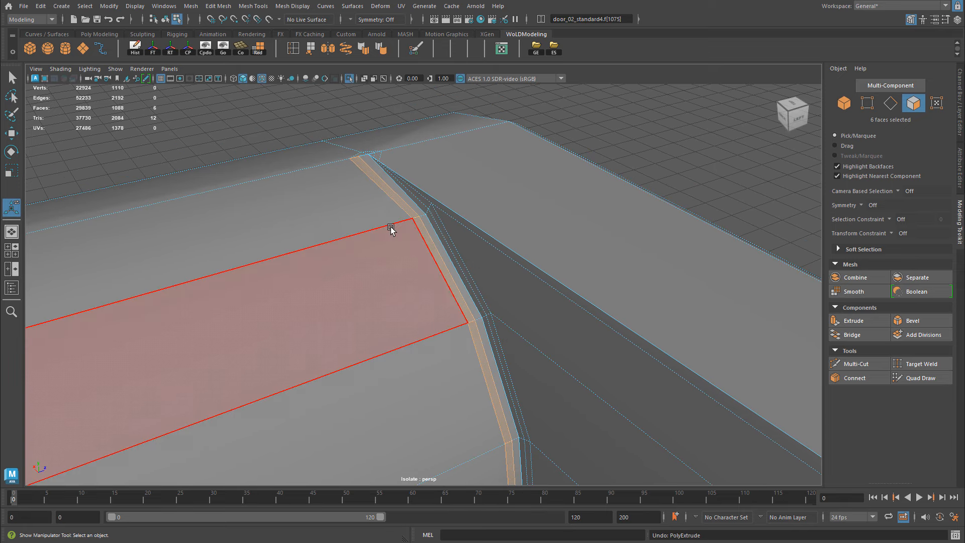
{"action": "left_click_drag", "start_coordinate": [391, 230], "coordinate": [525, 292]}
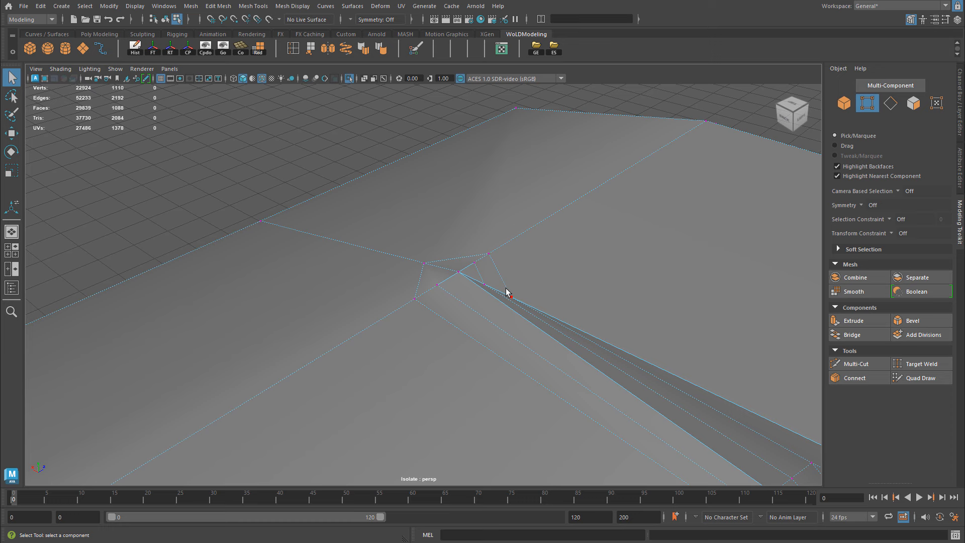
{"action": "left_click", "coordinate": [921, 363]}
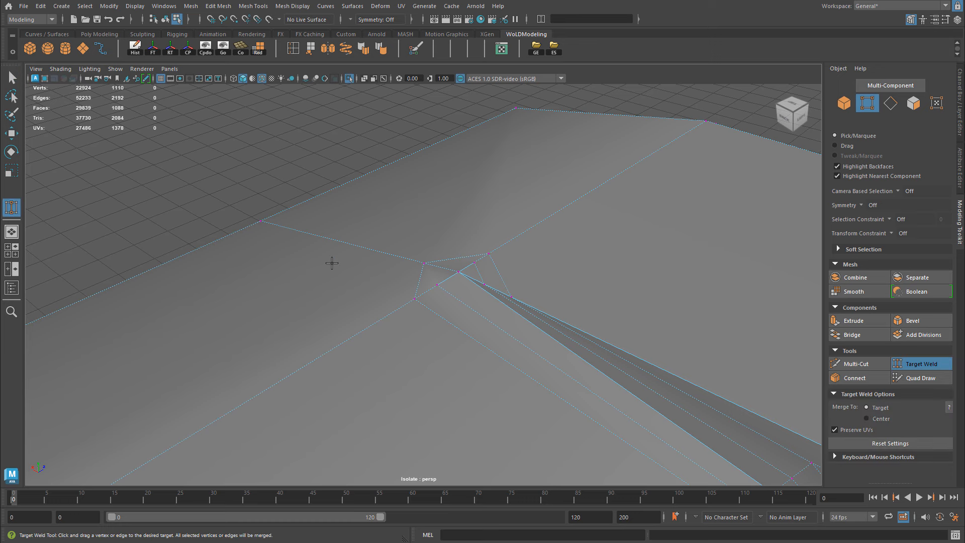